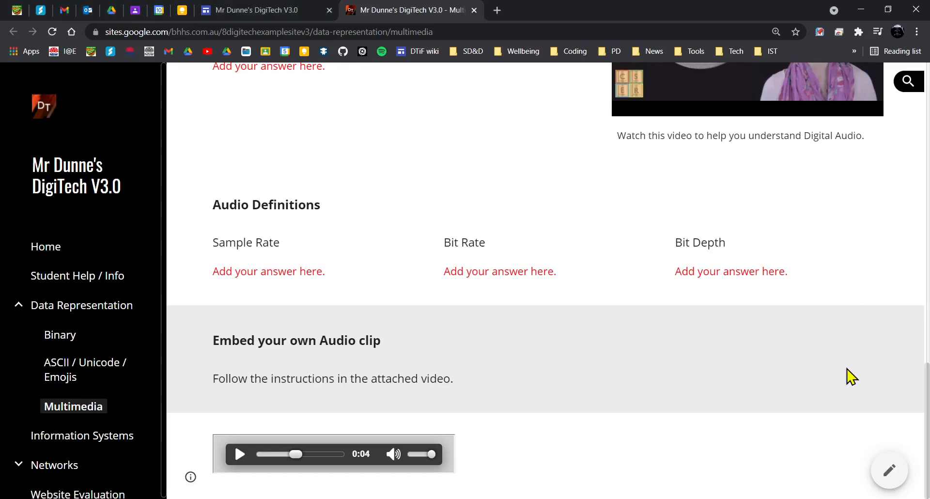
mouse_move(673, 362)
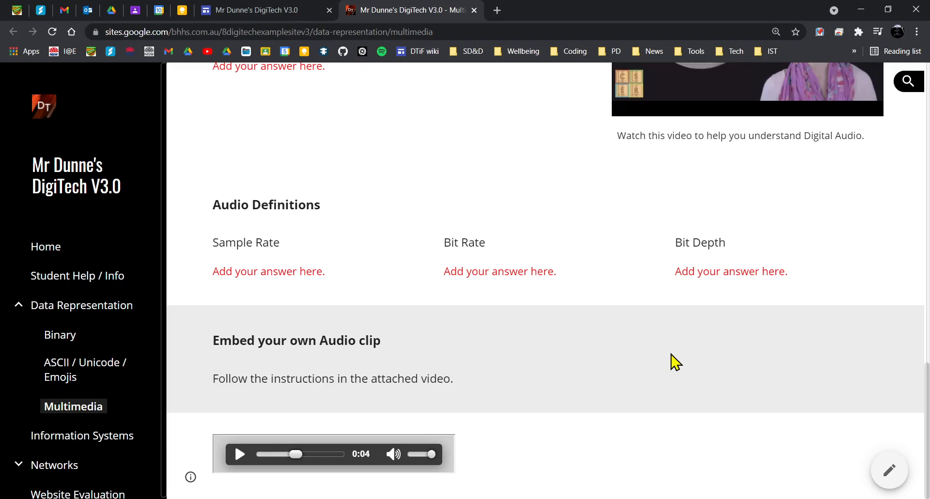
mouse_move(591, 349)
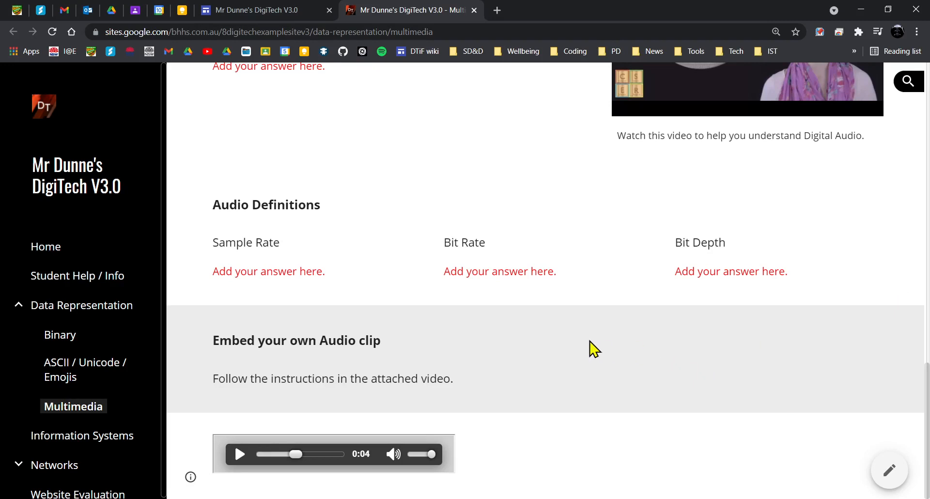
mouse_move(593, 362)
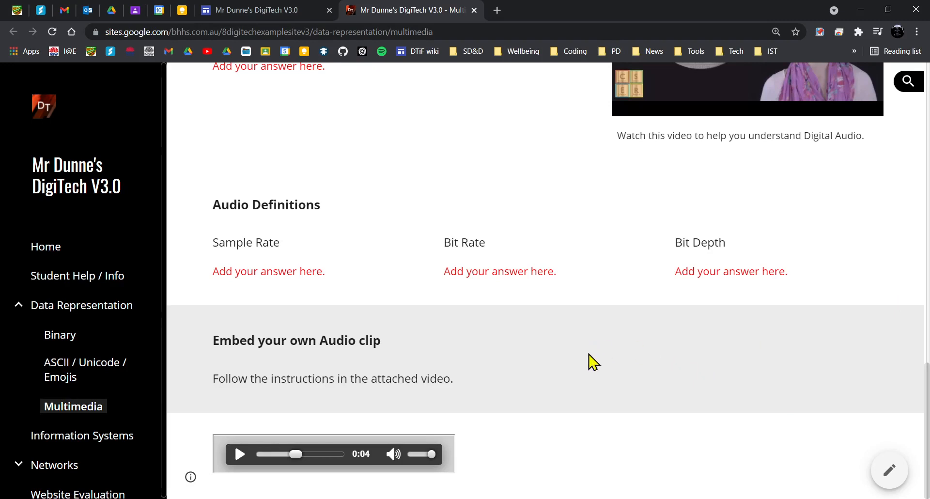
mouse_move(514, 337)
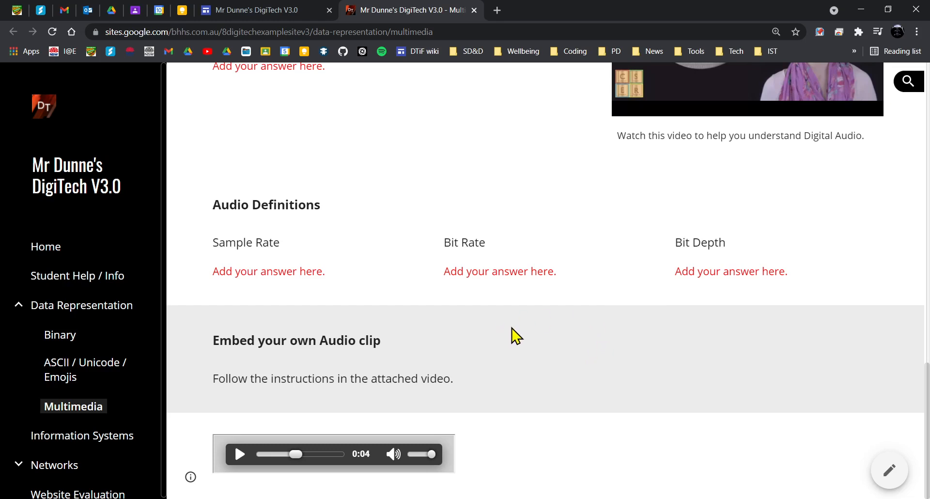
mouse_move(261, 187)
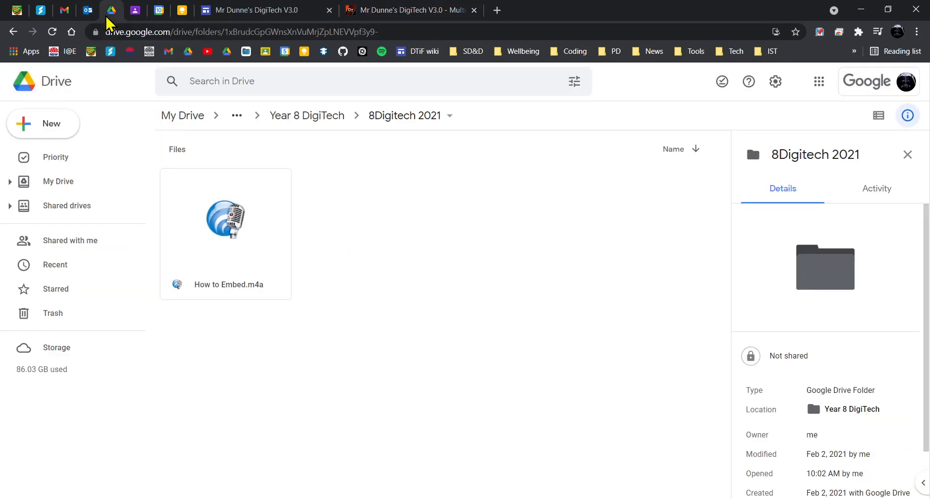
mouse_move(373, 216)
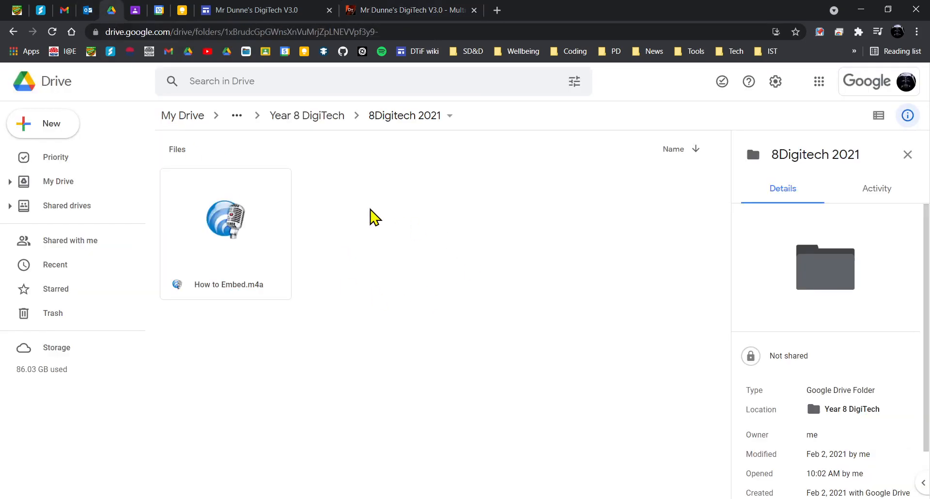
mouse_move(316, 188)
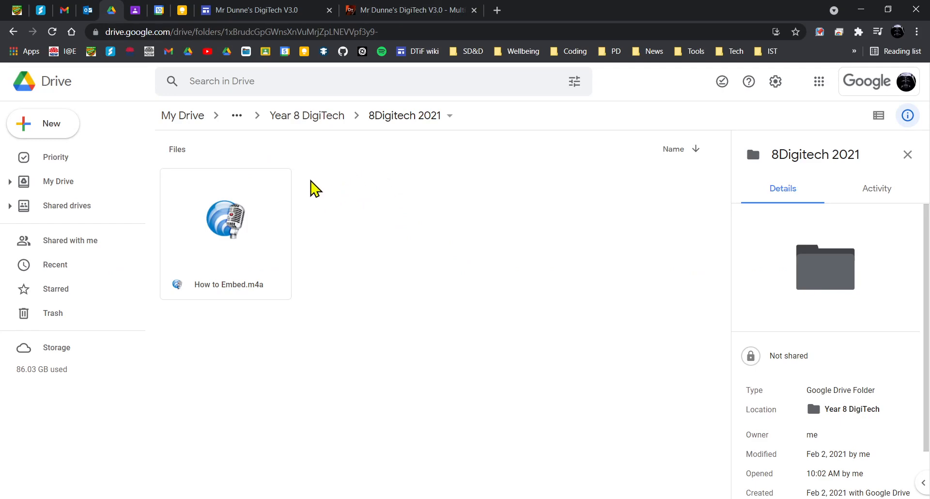
mouse_move(303, 269)
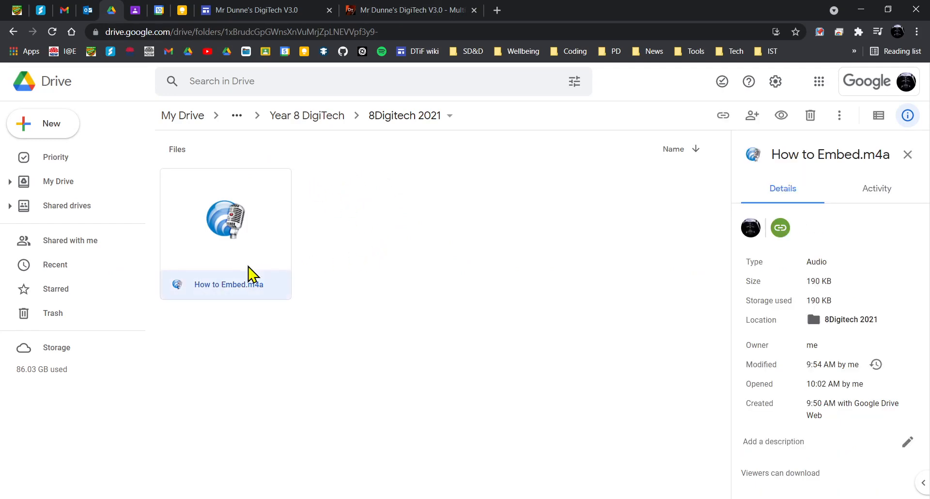
Step: Preview How to Embed.m4a in Drive, pause it, and open it in its own window
double_click(224, 220)
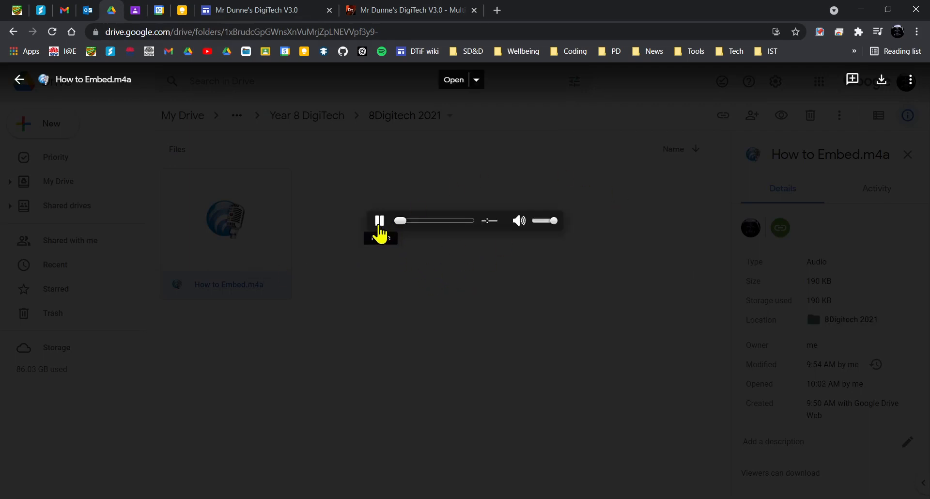
left_click(378, 221)
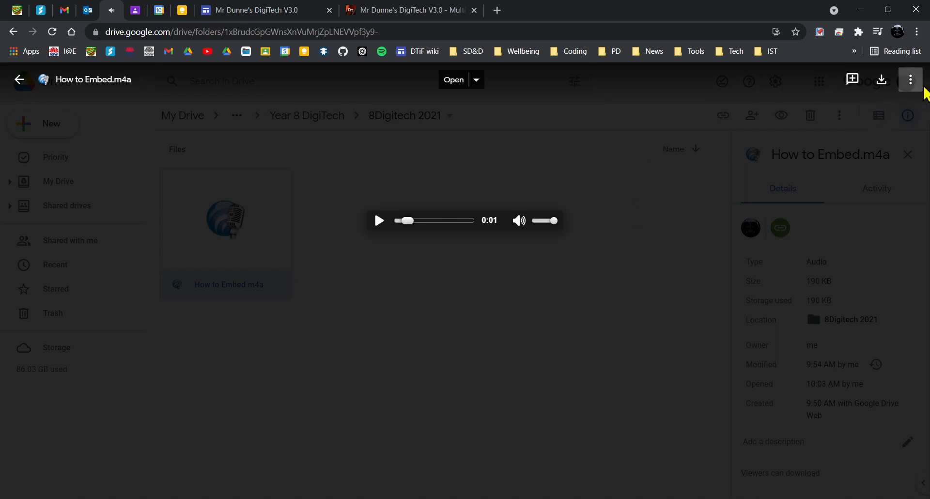
mouse_move(911, 80)
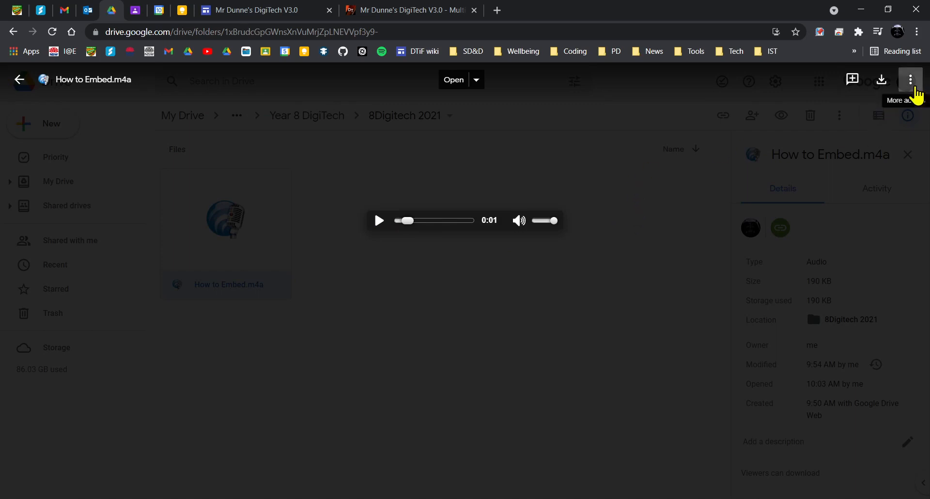
left_click(911, 80)
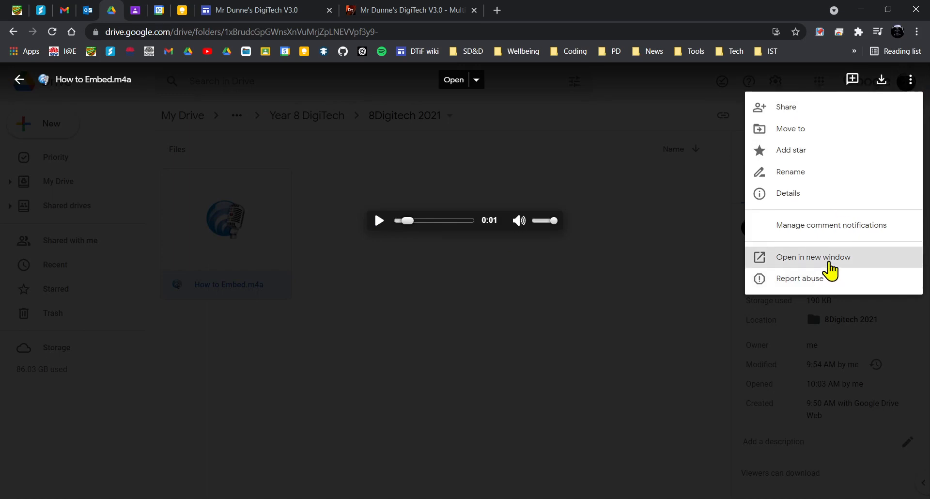
left_click(813, 257)
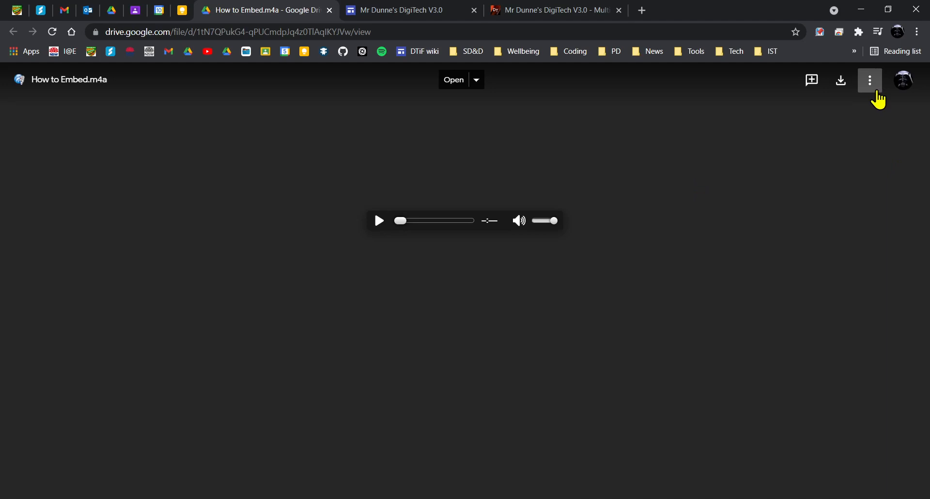
mouse_move(870, 80)
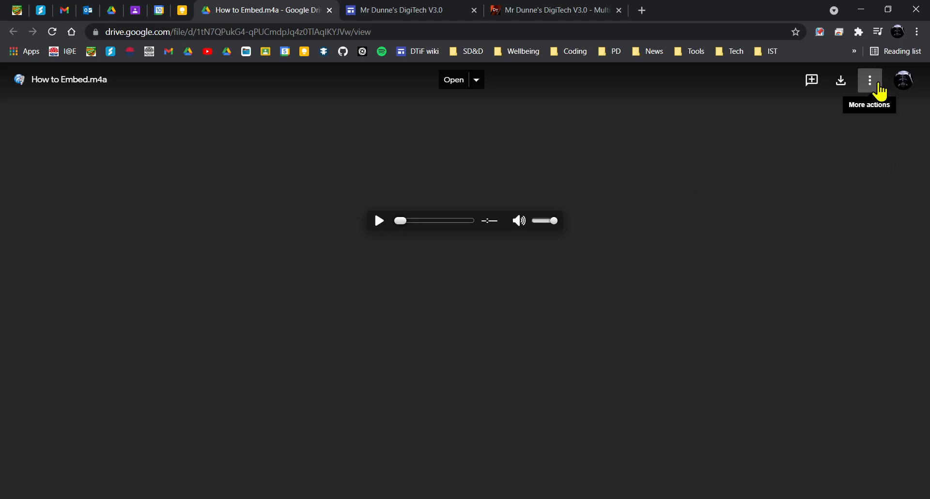
Step: Copy the clip's iframe embed code, finish sharing with school-group viewer access, and return to the site
left_click(869, 80)
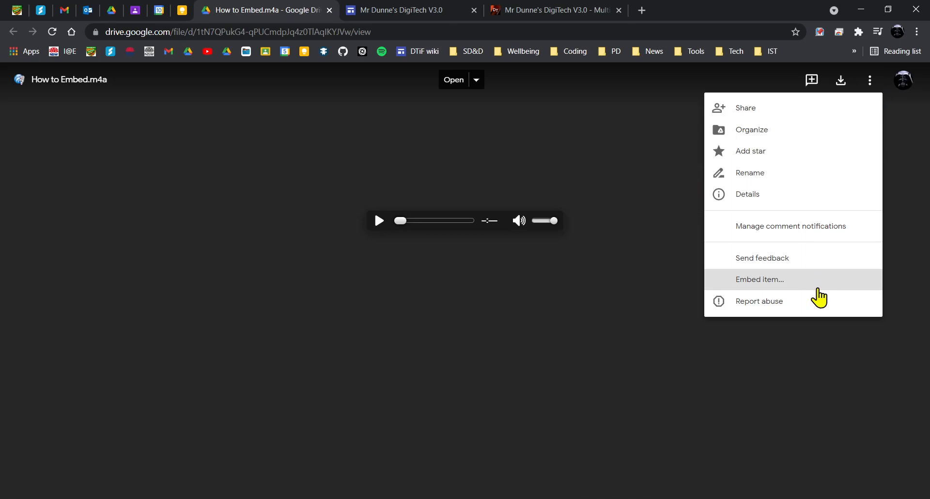
left_click(760, 279)
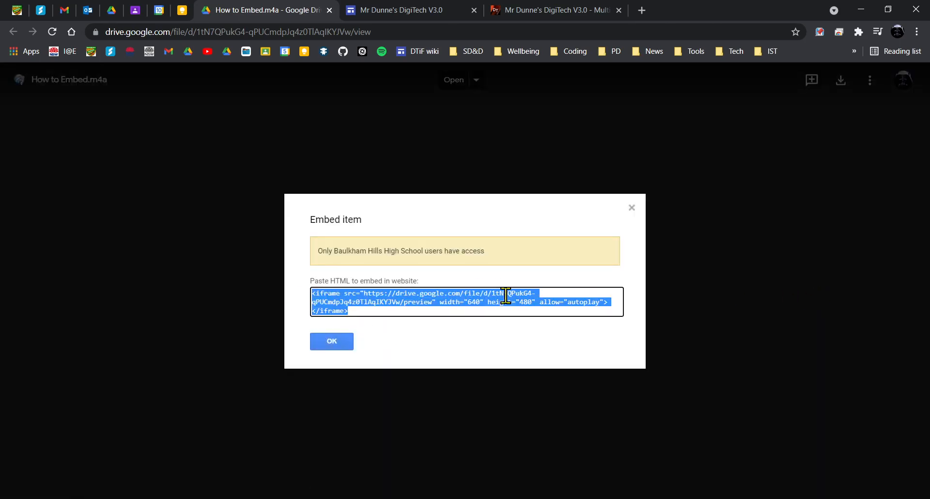
left_click(331, 341)
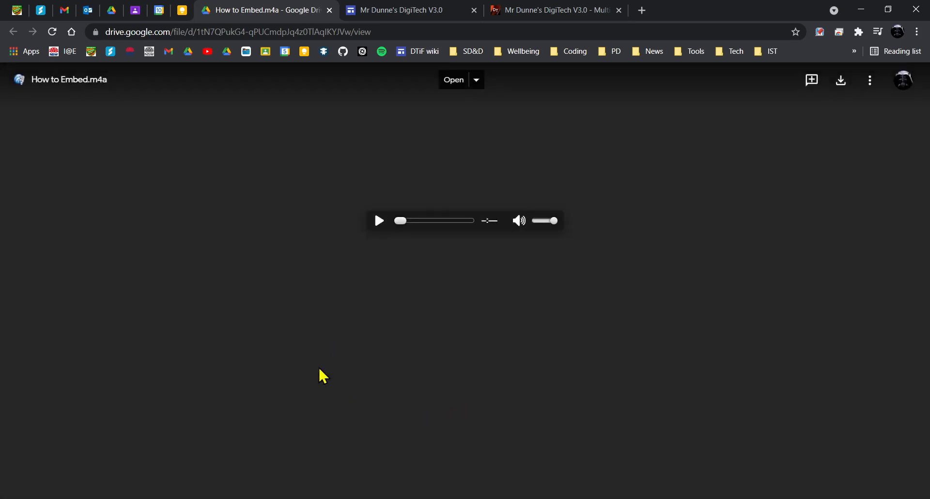
mouse_move(134, 10)
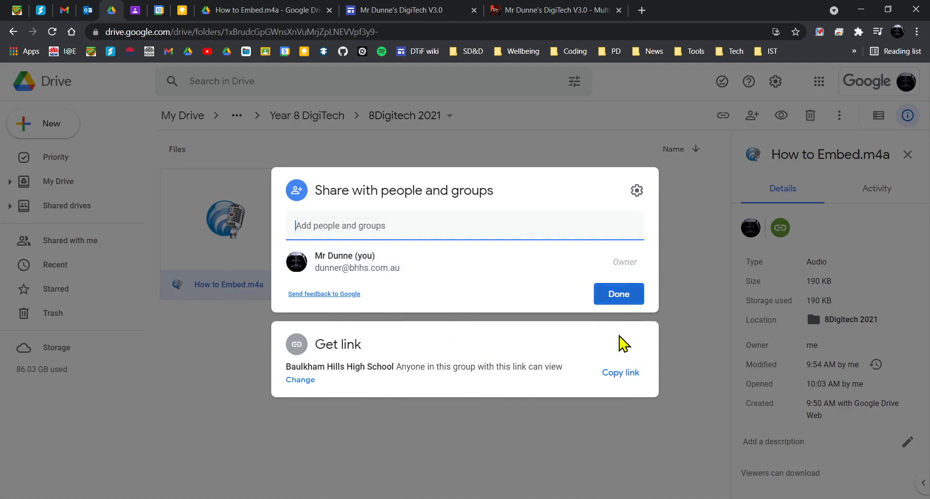
left_click(618, 294)
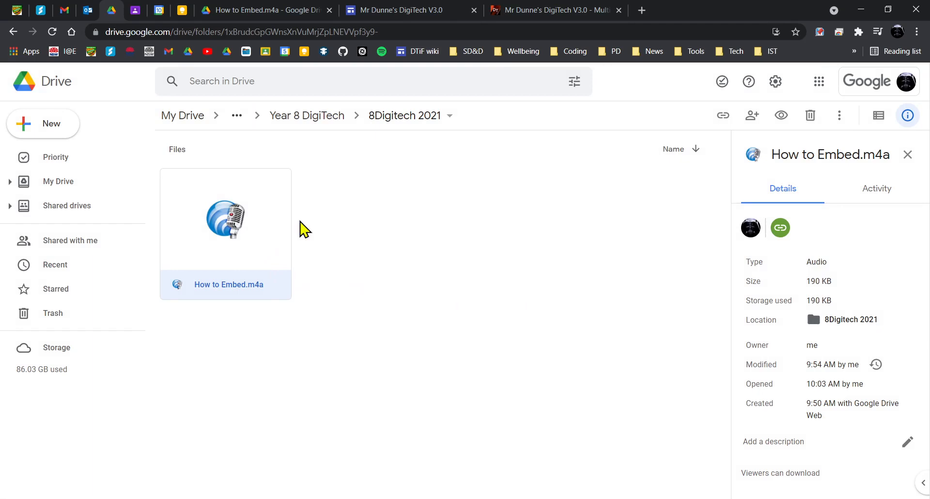
left_click(559, 9)
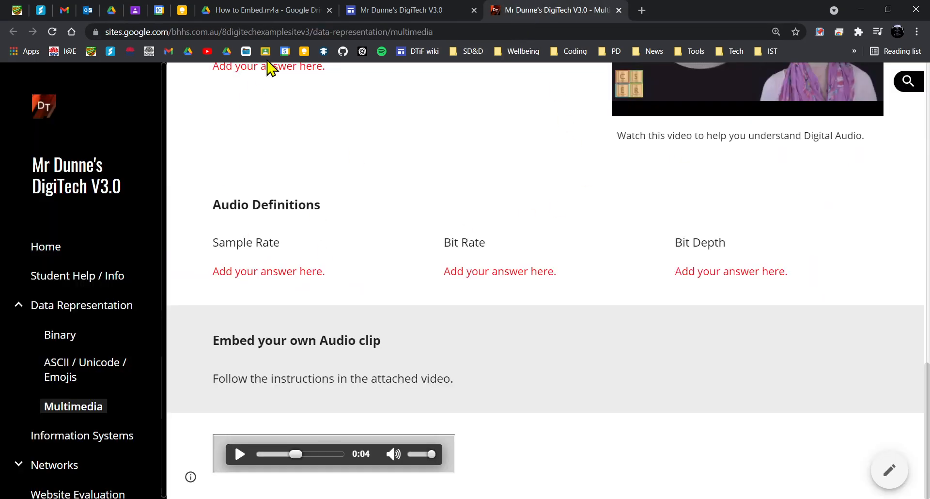
Step: Switch to the Sites editor and scroll to the 'Embed your own Audio clip' section
left_click(889, 471)
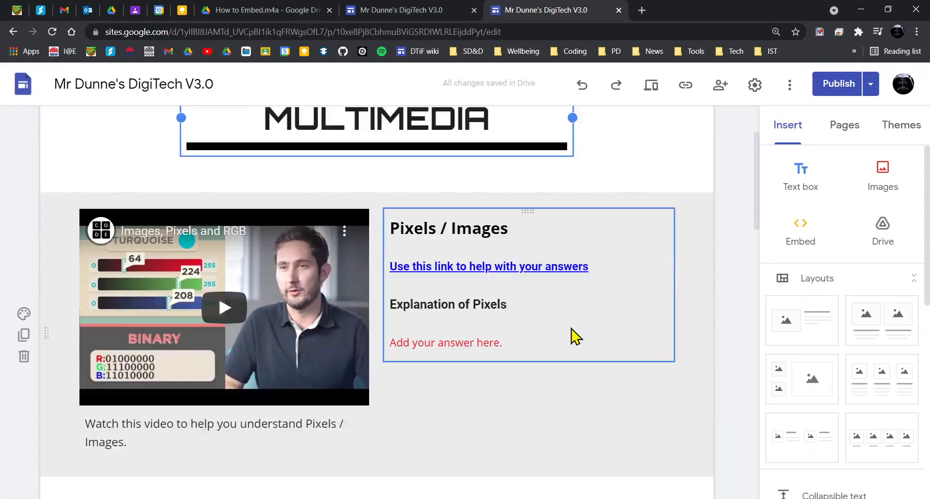
scroll("down", 3)
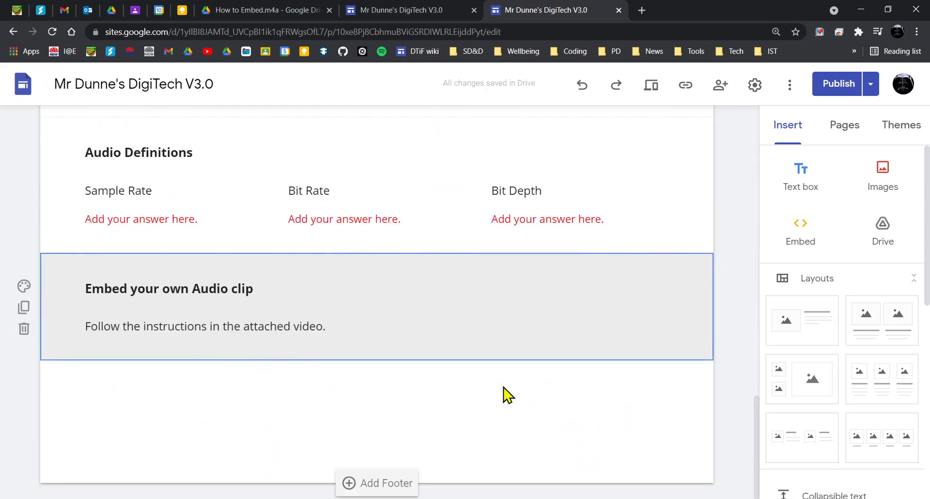
Step: Paste the Drive clip's iframe code as an embed with width 360 and height 55
left_click(800, 231)
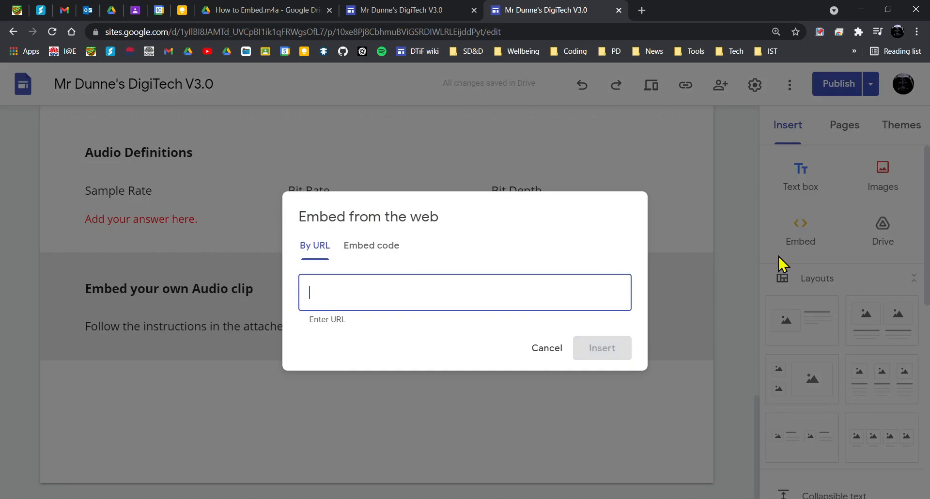
mouse_move(432, 271)
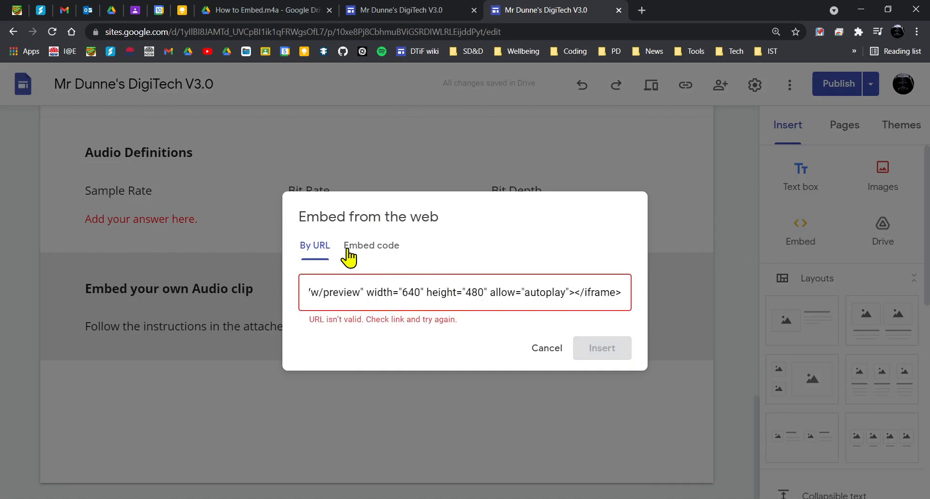
left_click(372, 246)
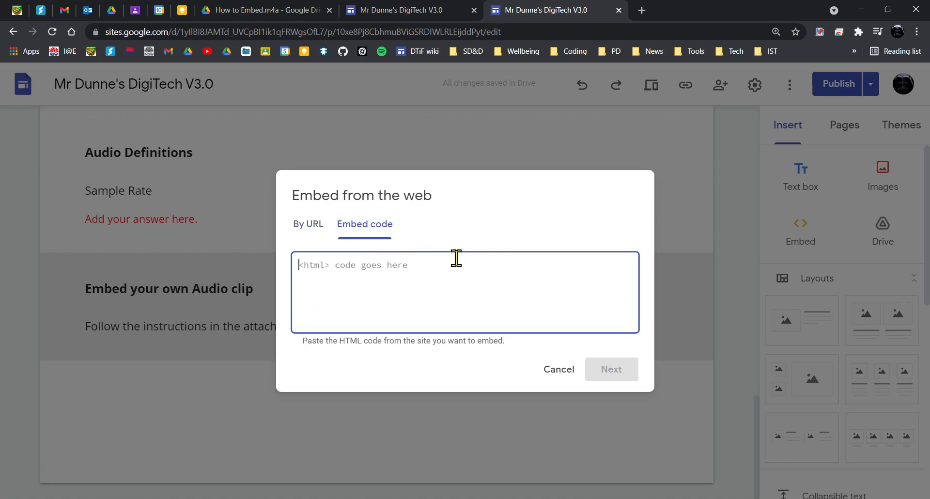
type("<iframe src=\"https://drive.google.com/file/d/1tN7QPukG4-qPUCmdpJq4z0TlAqIKYJVw/preview\" width=\"640\" height=\"480\" allow=\"autoplay\"></iframe>")
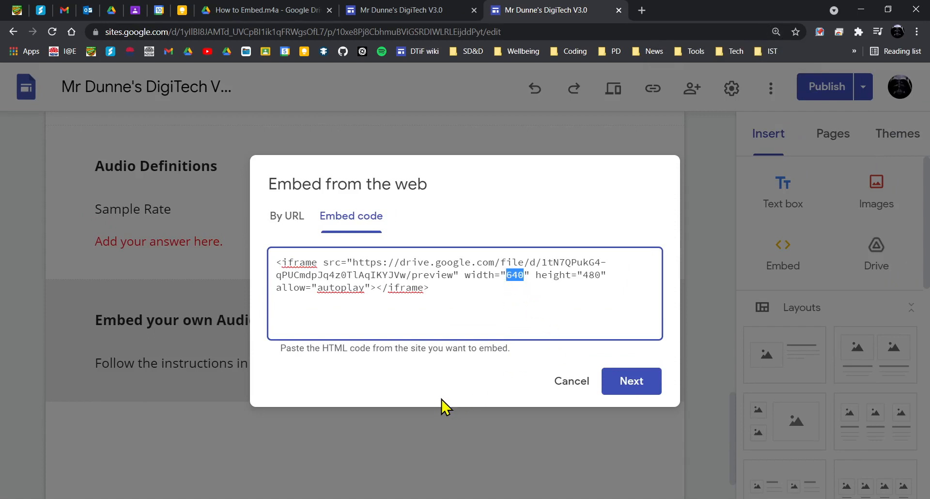
type("30")
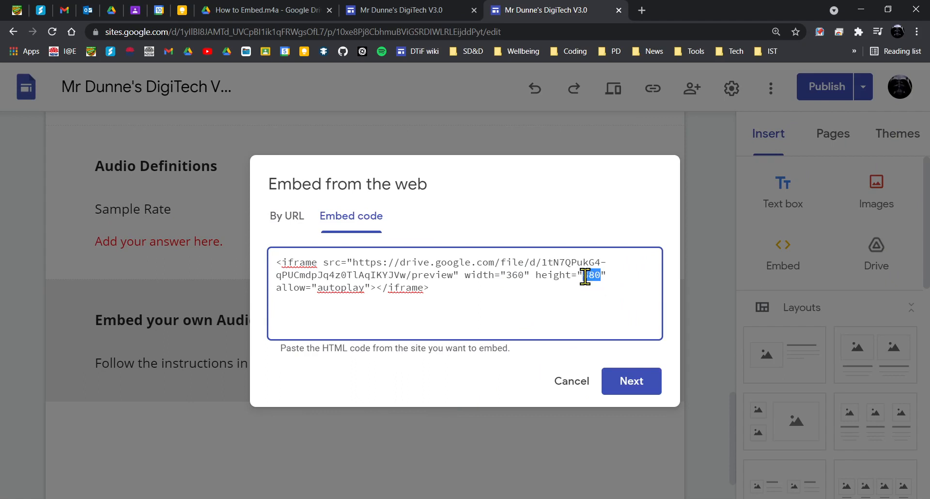
type("55")
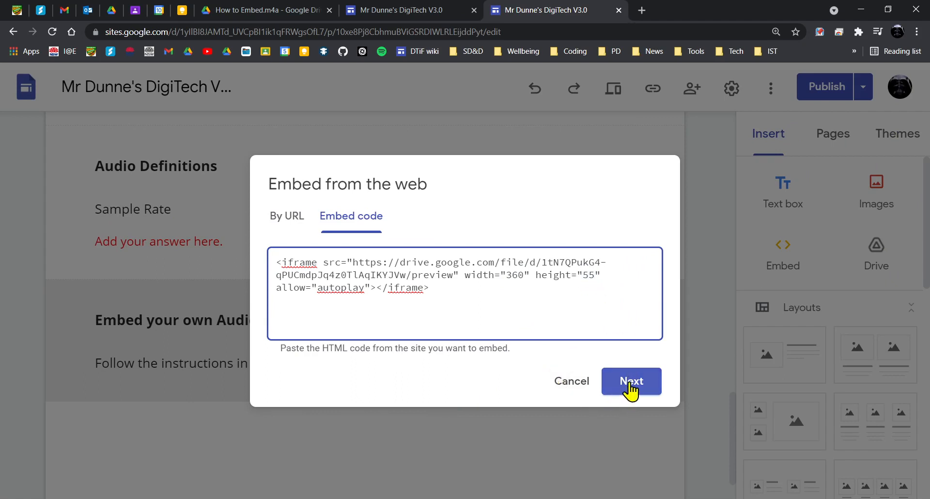
Step: Insert the audio player, publish the Multimedia page, and view the live site
left_click(631, 382)
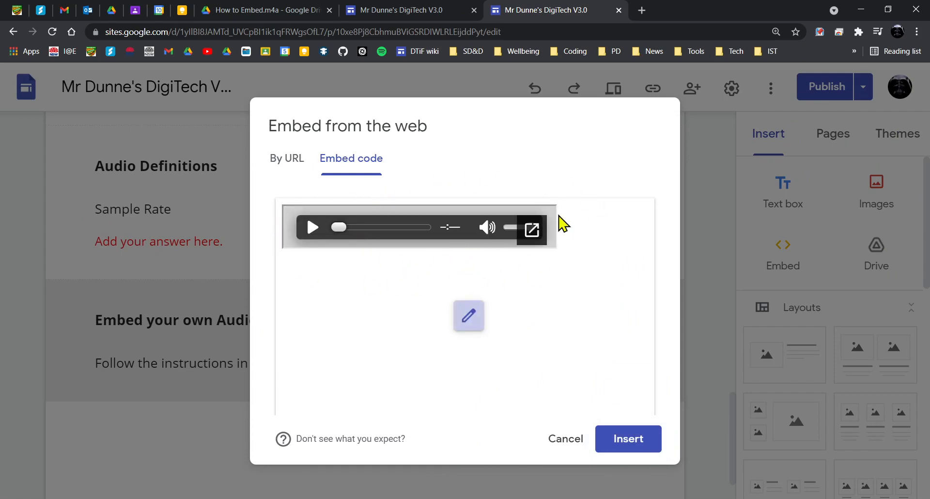
left_click(628, 439)
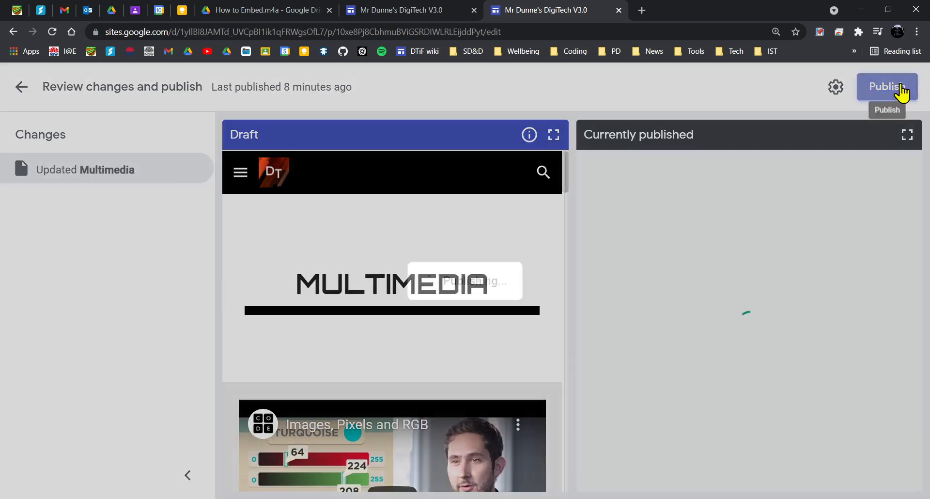
left_click(887, 87)
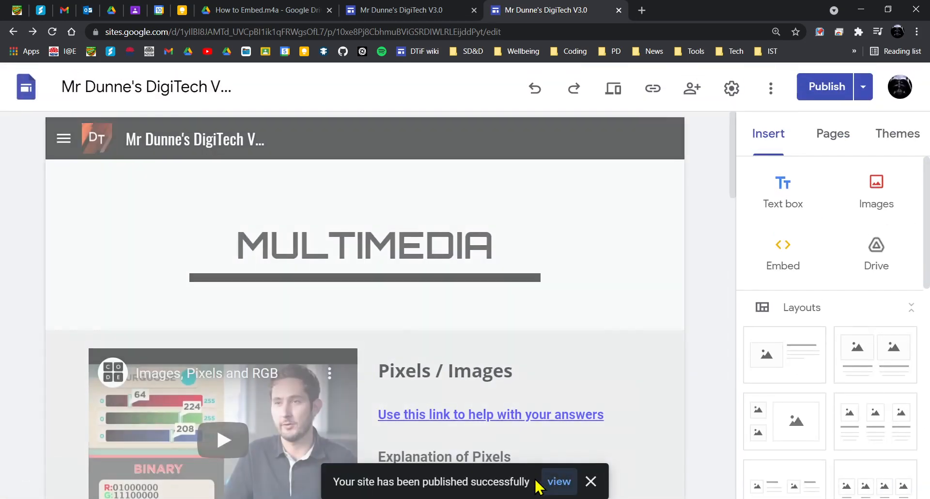
left_click(558, 482)
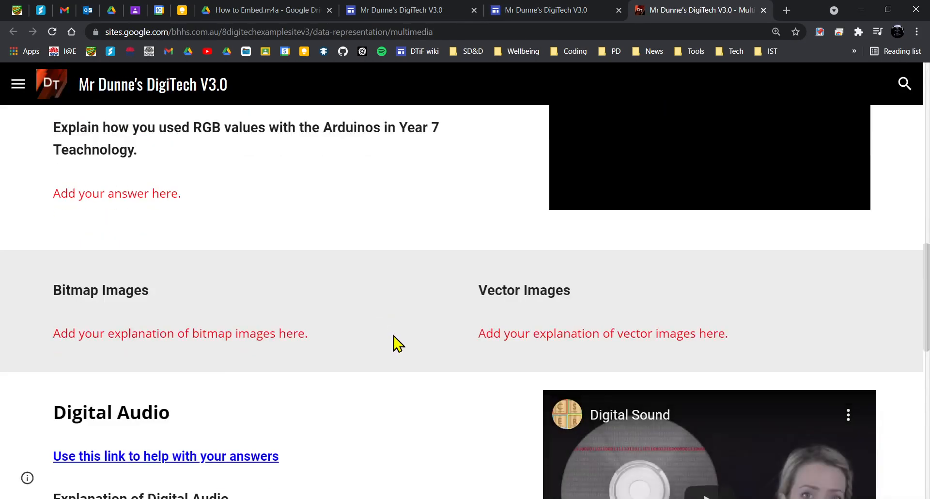
Step: Scroll to the embedded audio player and start its playback
scroll("down", 3)
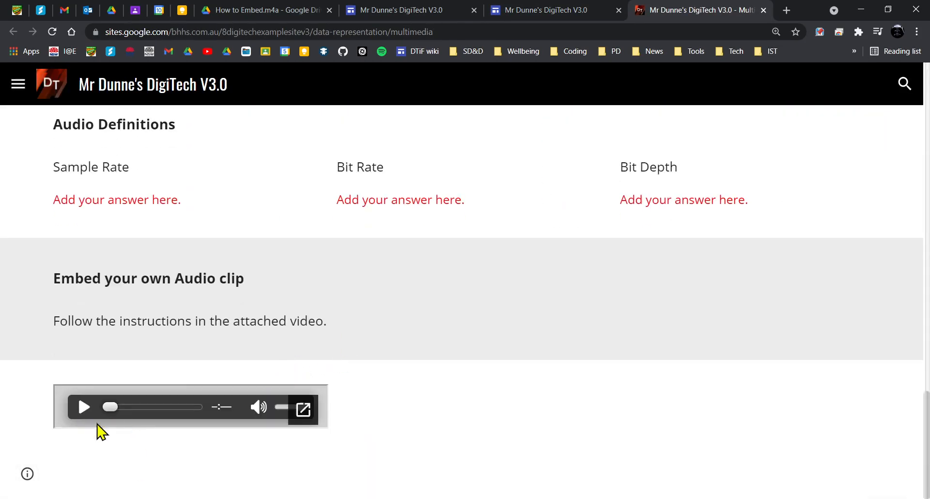
left_click(84, 407)
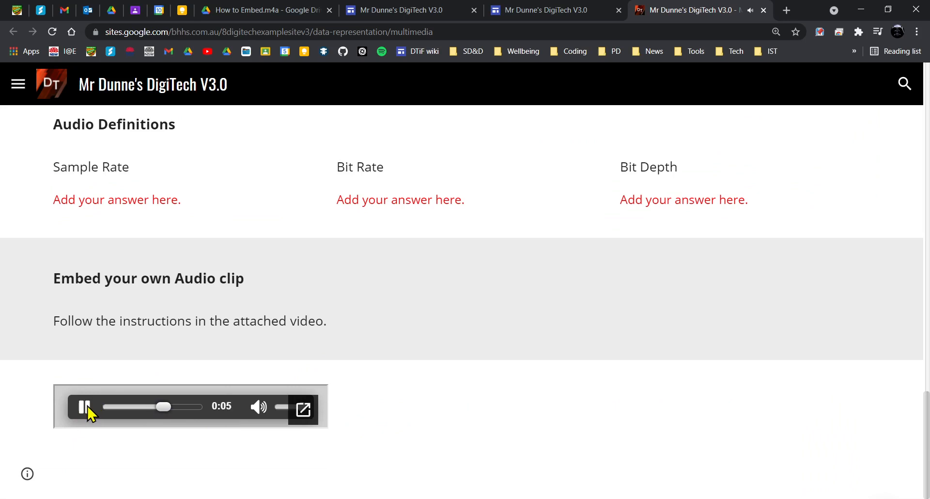
mouse_move(362, 383)
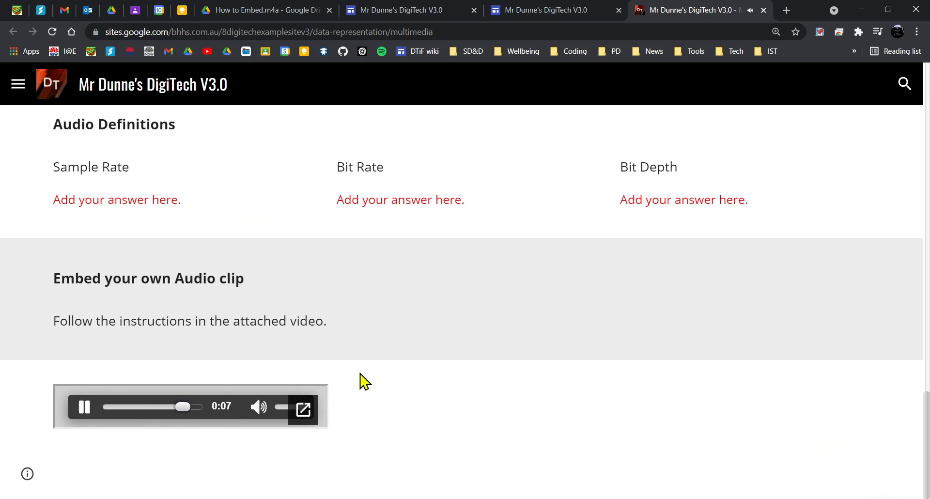